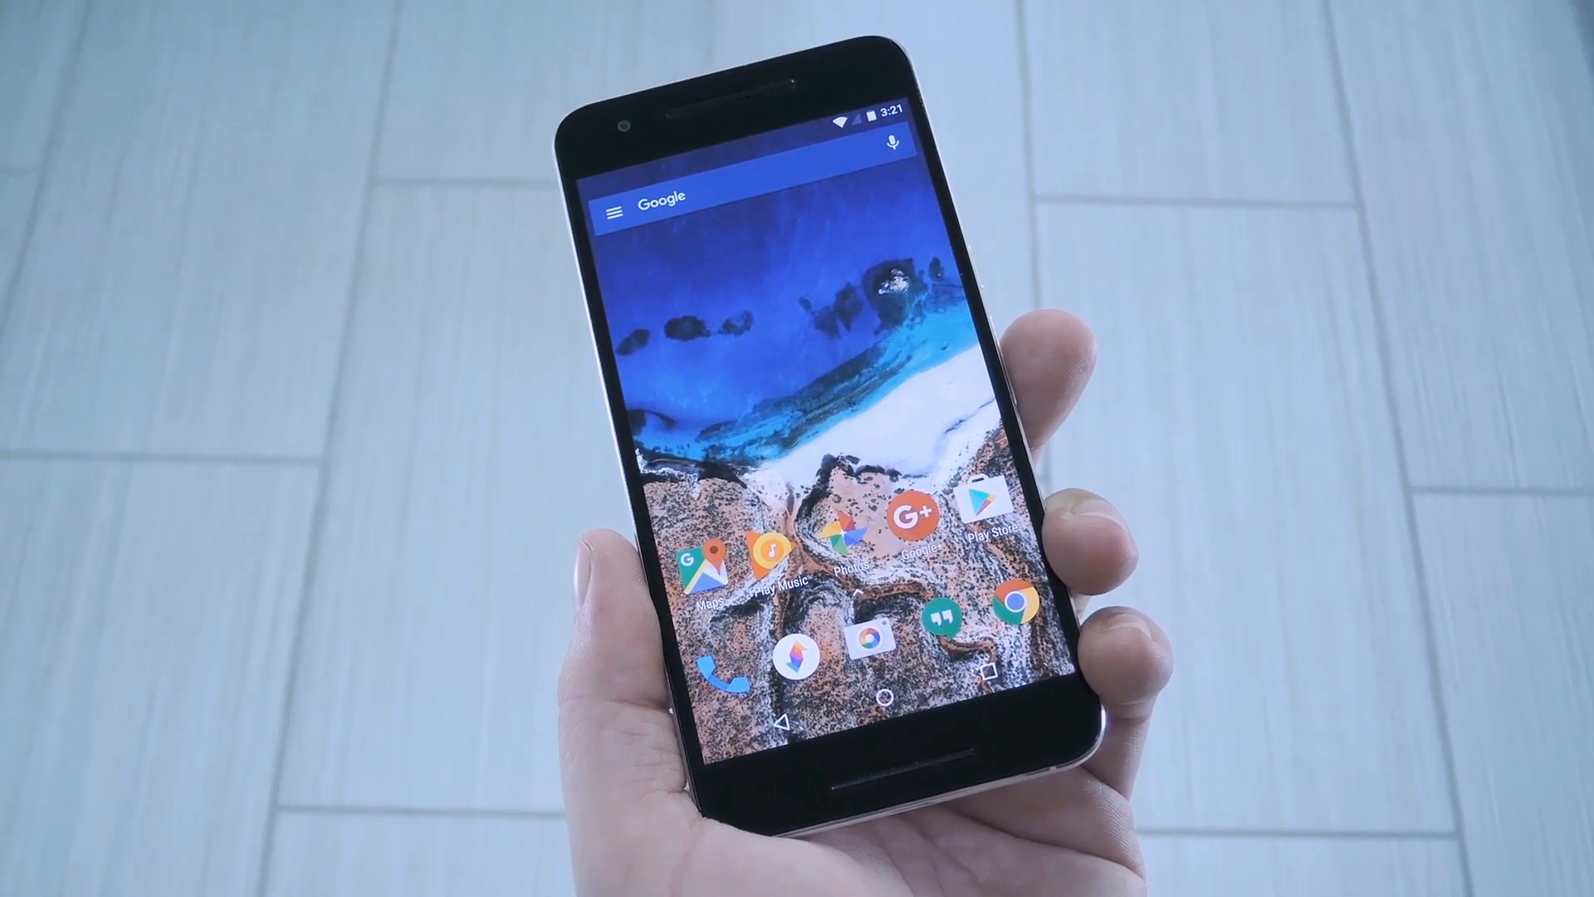
# - Pull down the notification shade to power off and reboot the phone into TWRP recovery
pyautogui.moveTo(794, 133); pyautogui.dragTo(793, 406)
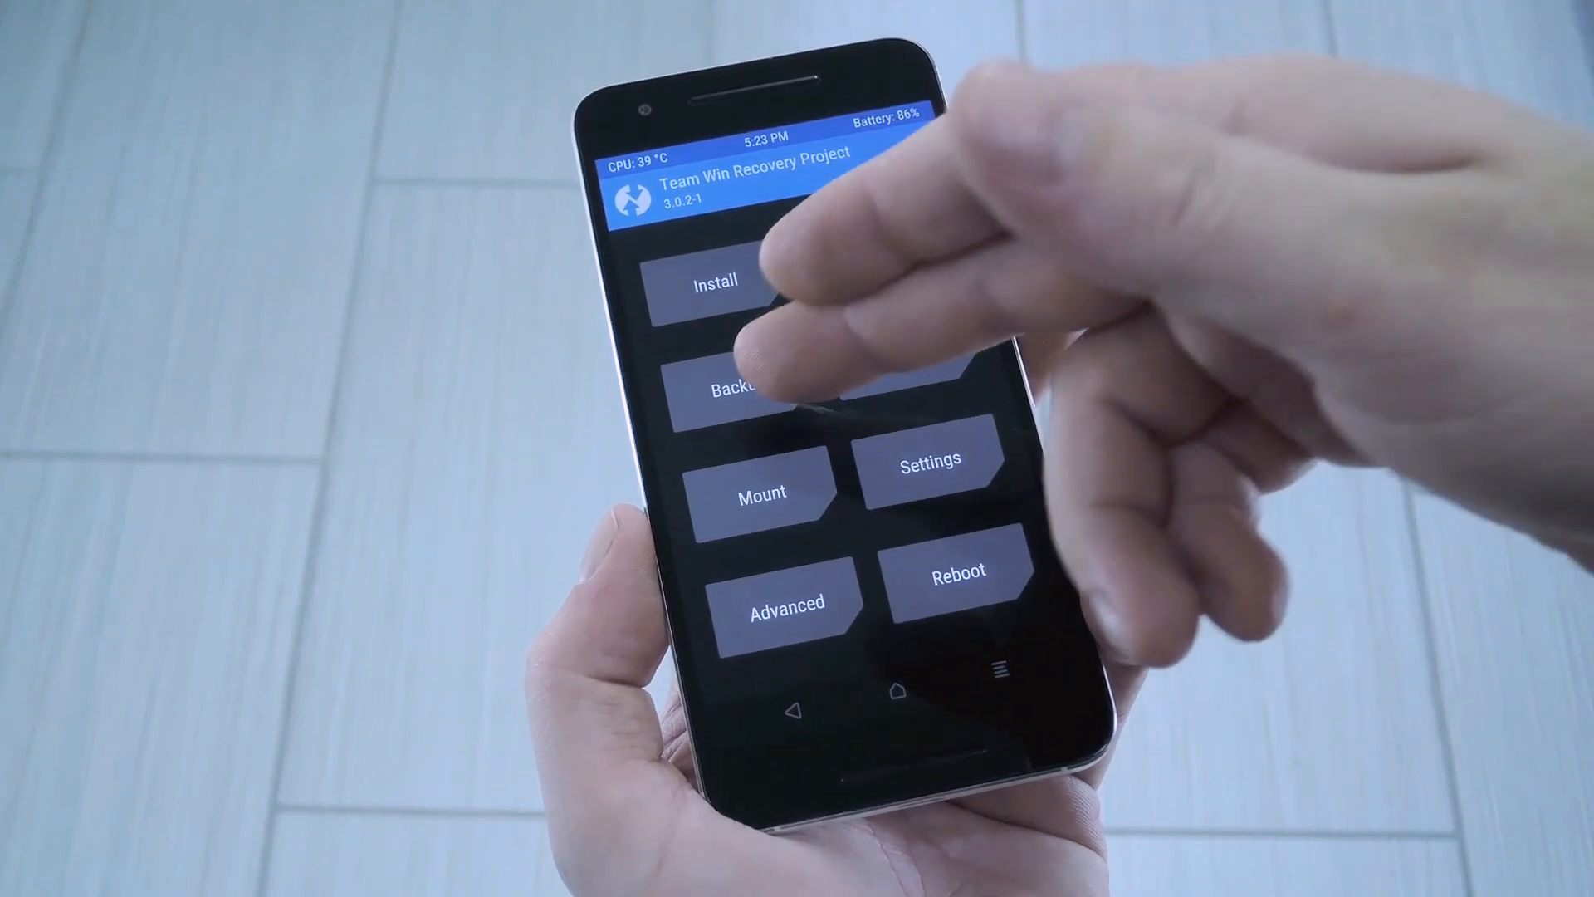
# - Queue 6P_NavBar_NRD90M.zip from /sdcard/Download for flashing via Install
pyautogui.click(742, 388)
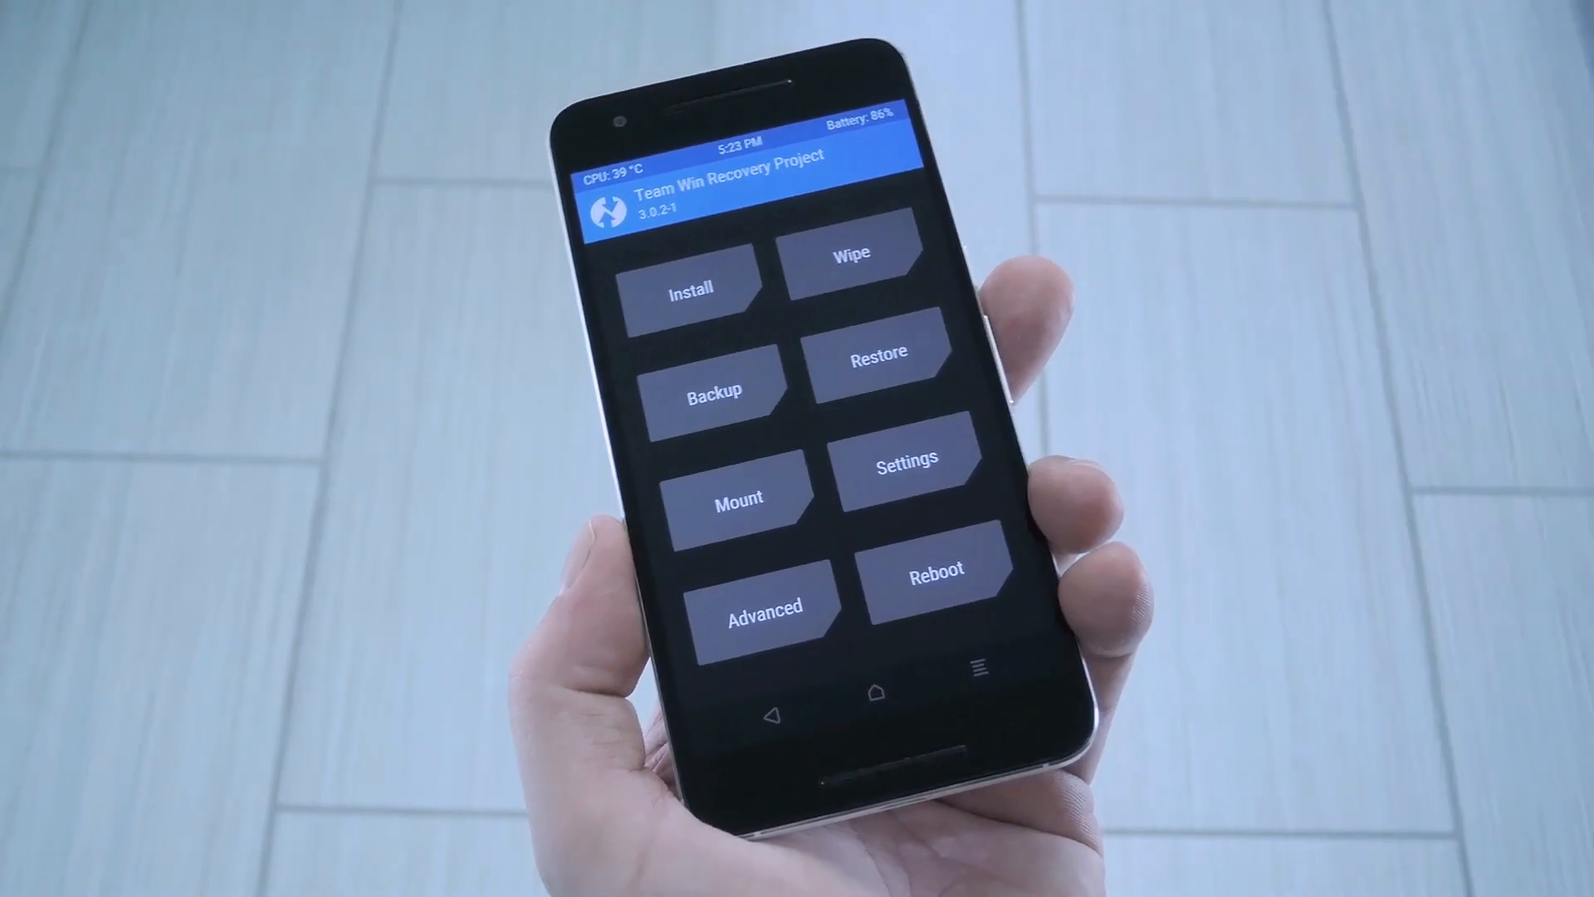
pyautogui.click(689, 289)
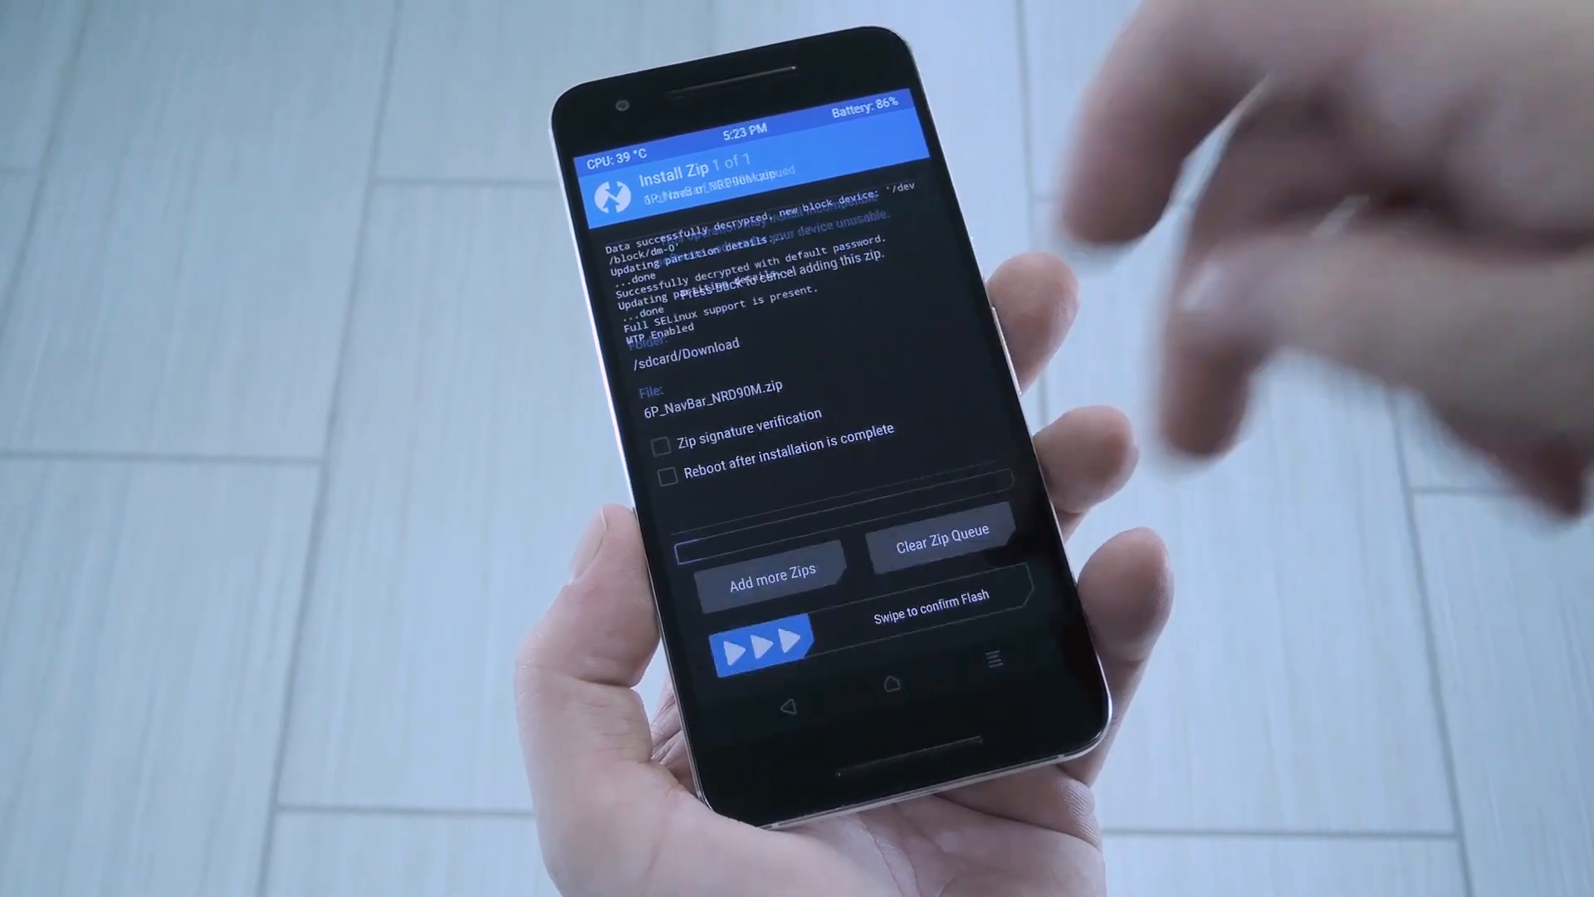
# - Swipe to confirm flashing the navigation bar zip, then reboot into Android
pyautogui.moveTo(762, 646); pyautogui.dragTo(986, 645)
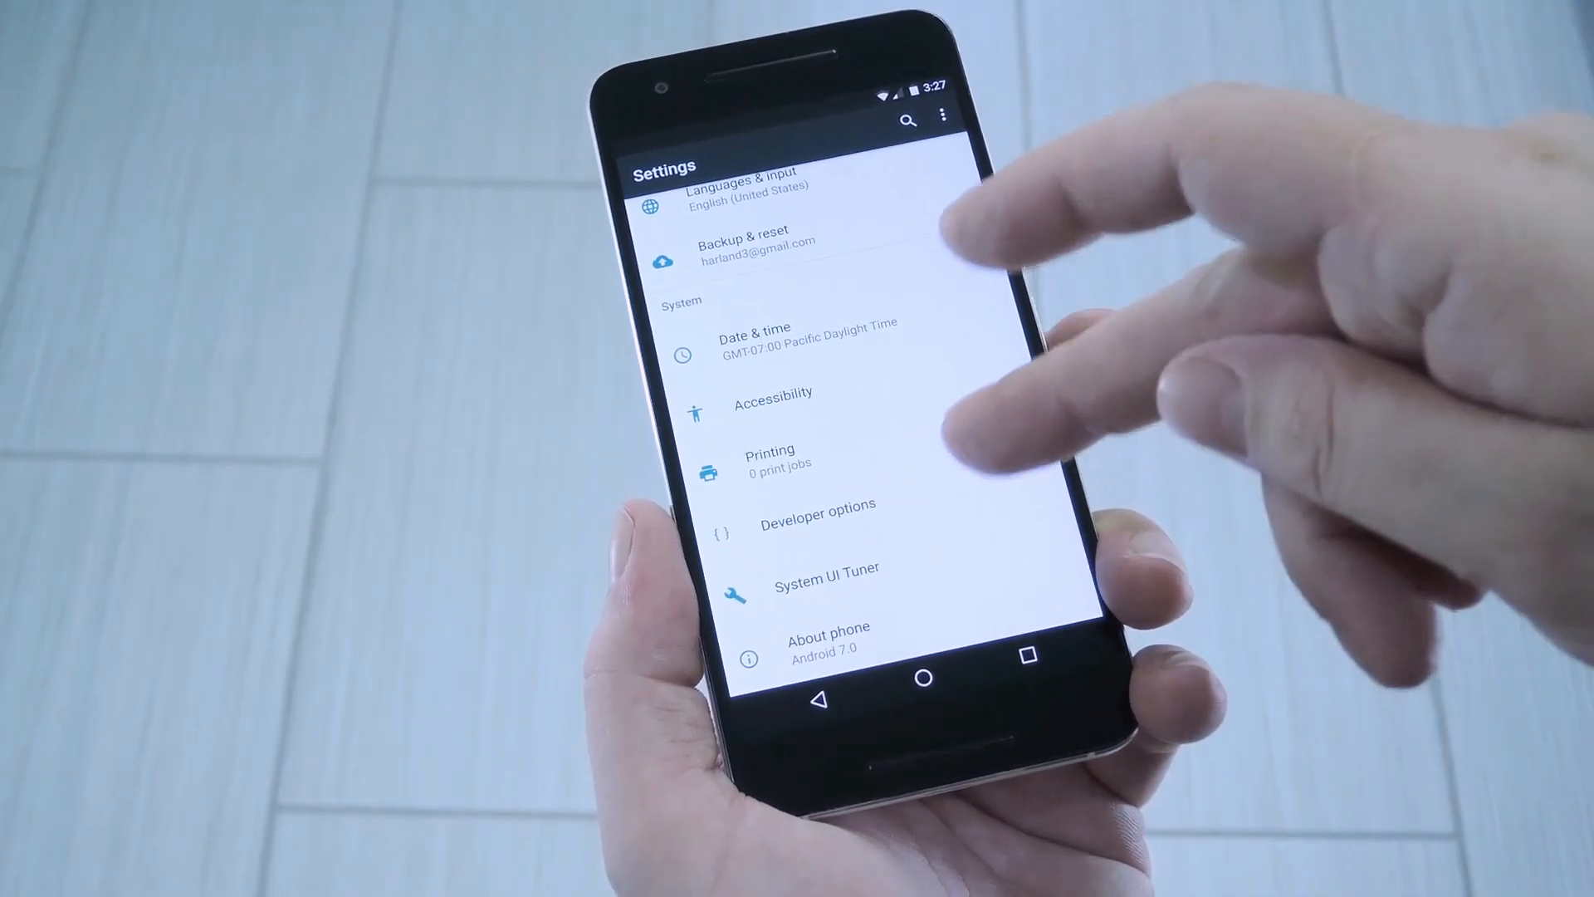
# - Reach the Navigation bar screen inside System UI Tuner and start adding a button
pyautogui.click(827, 570)
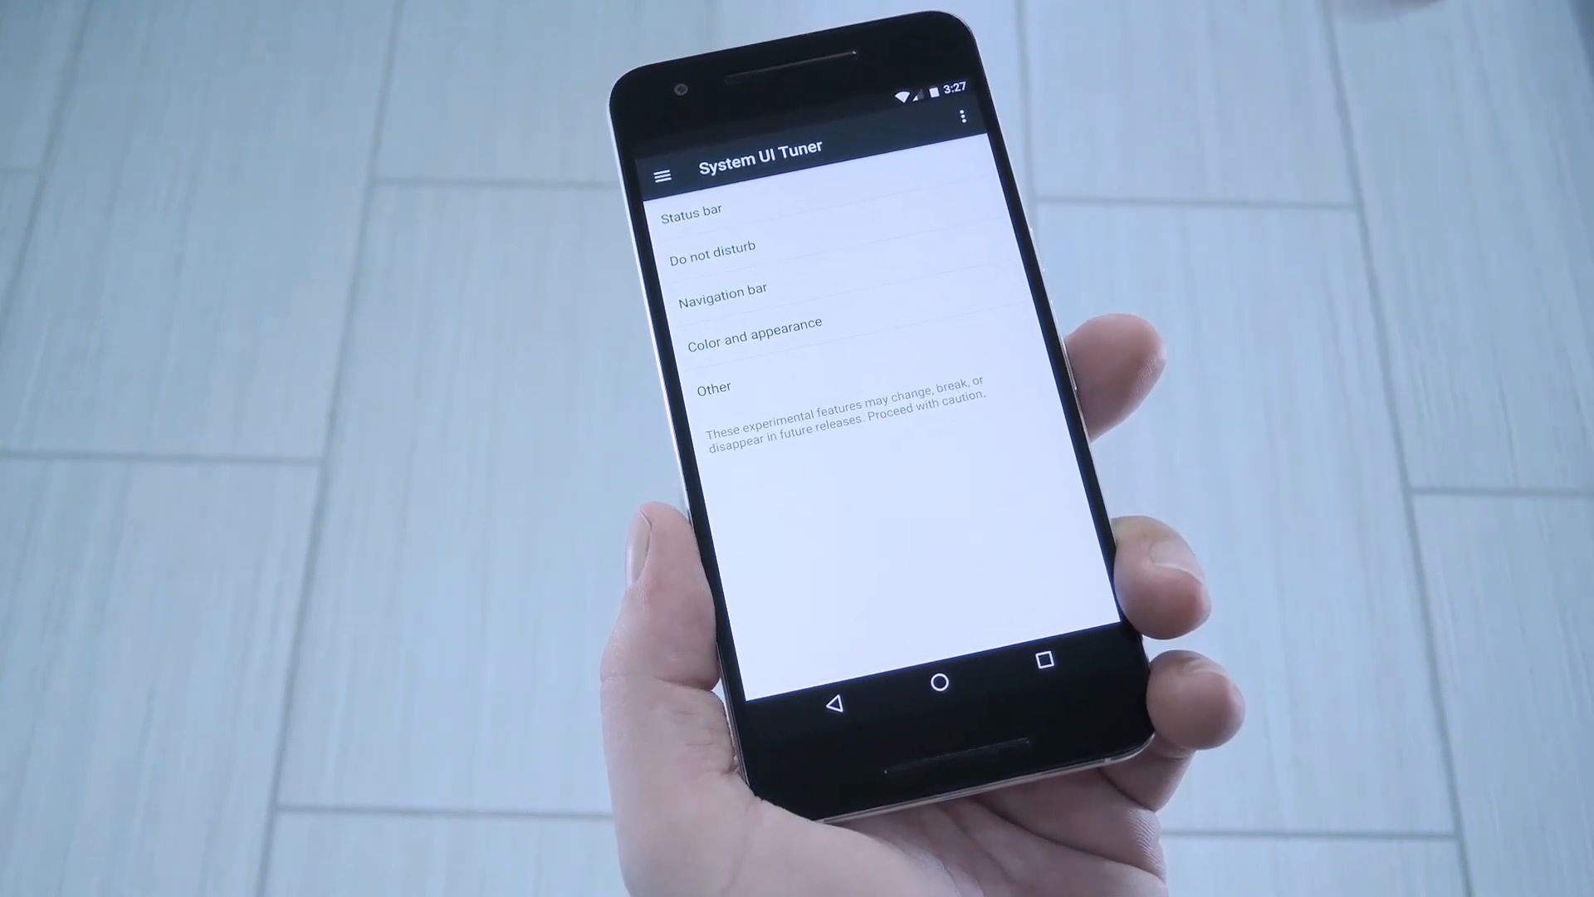
pyautogui.click(724, 287)
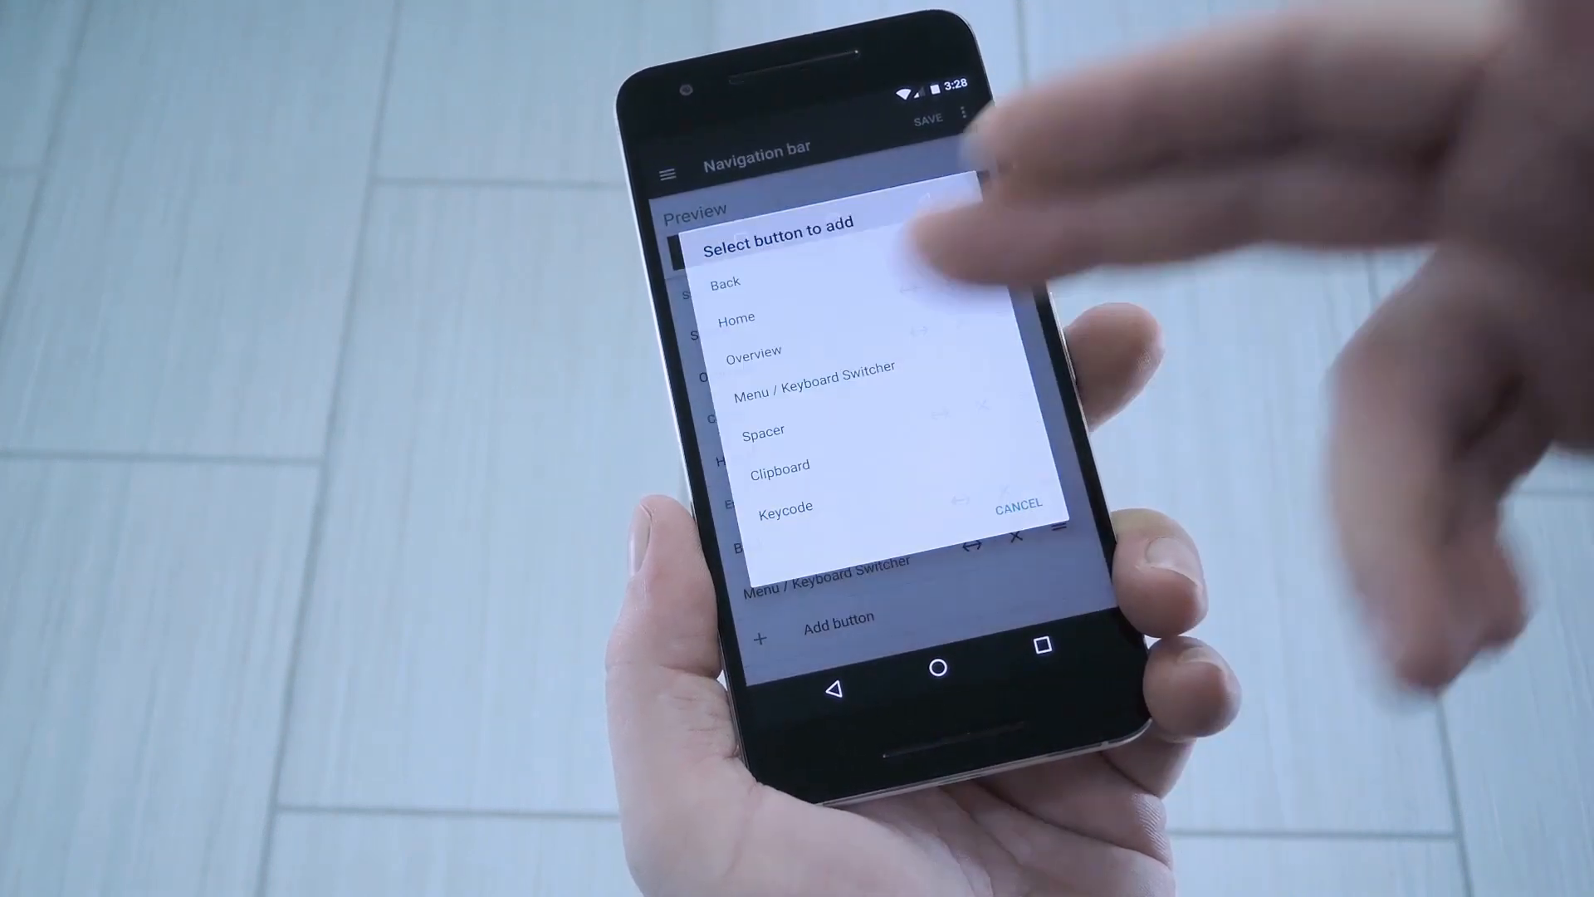
# - Add a Keycode button and scroll through the Select Keyboard Button list of keys
pyautogui.click(783, 506)
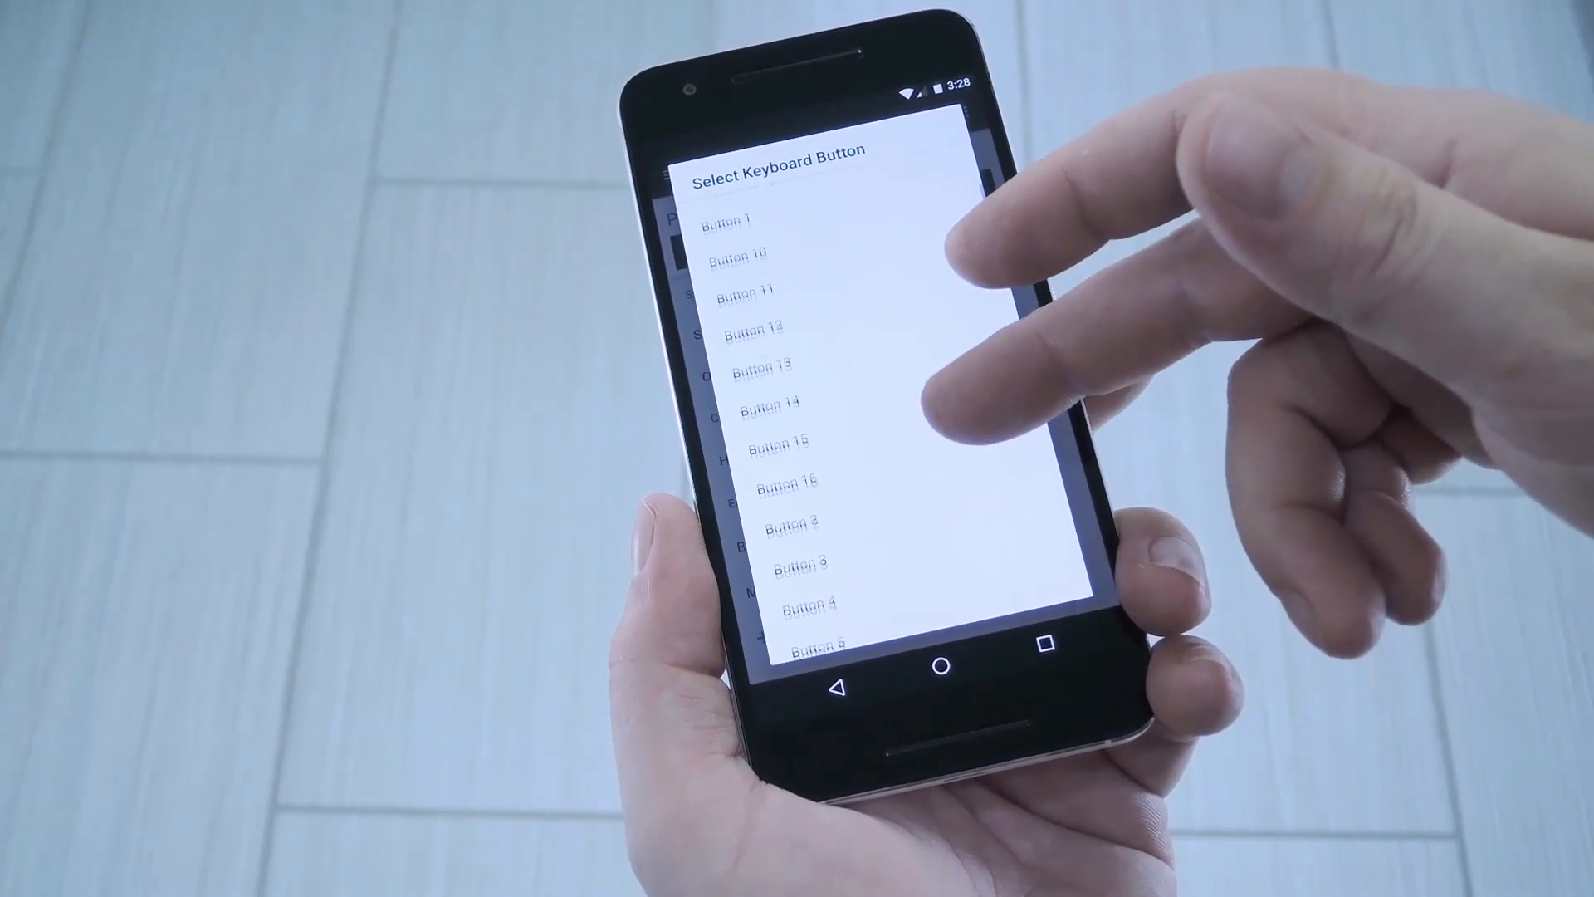
pyautogui.scroll(-3)
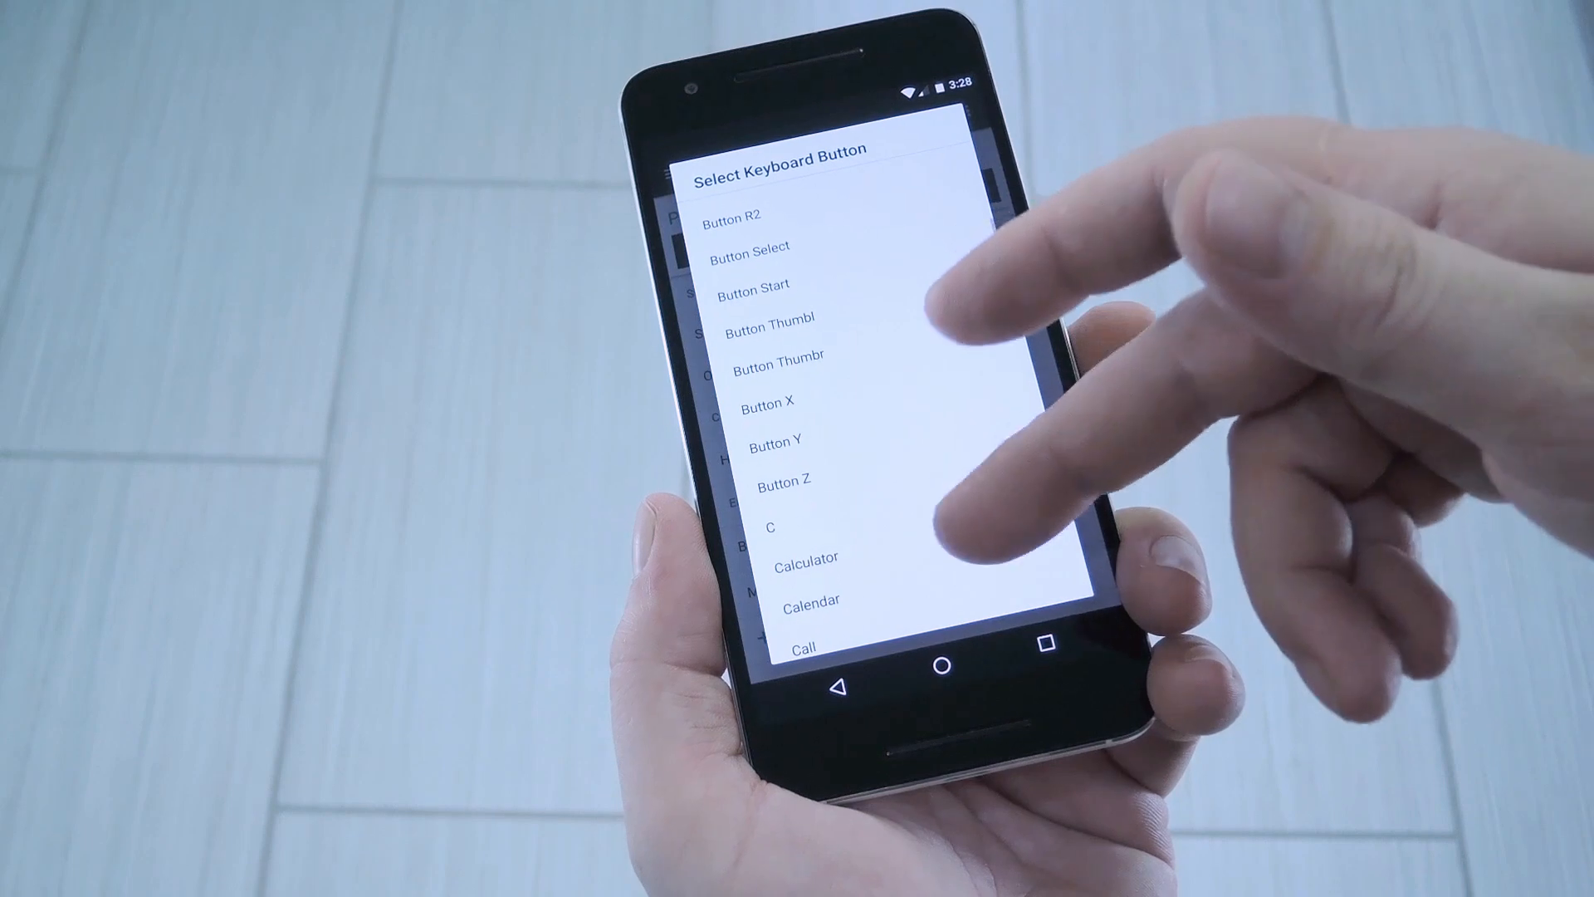
pyautogui.scroll(-3)
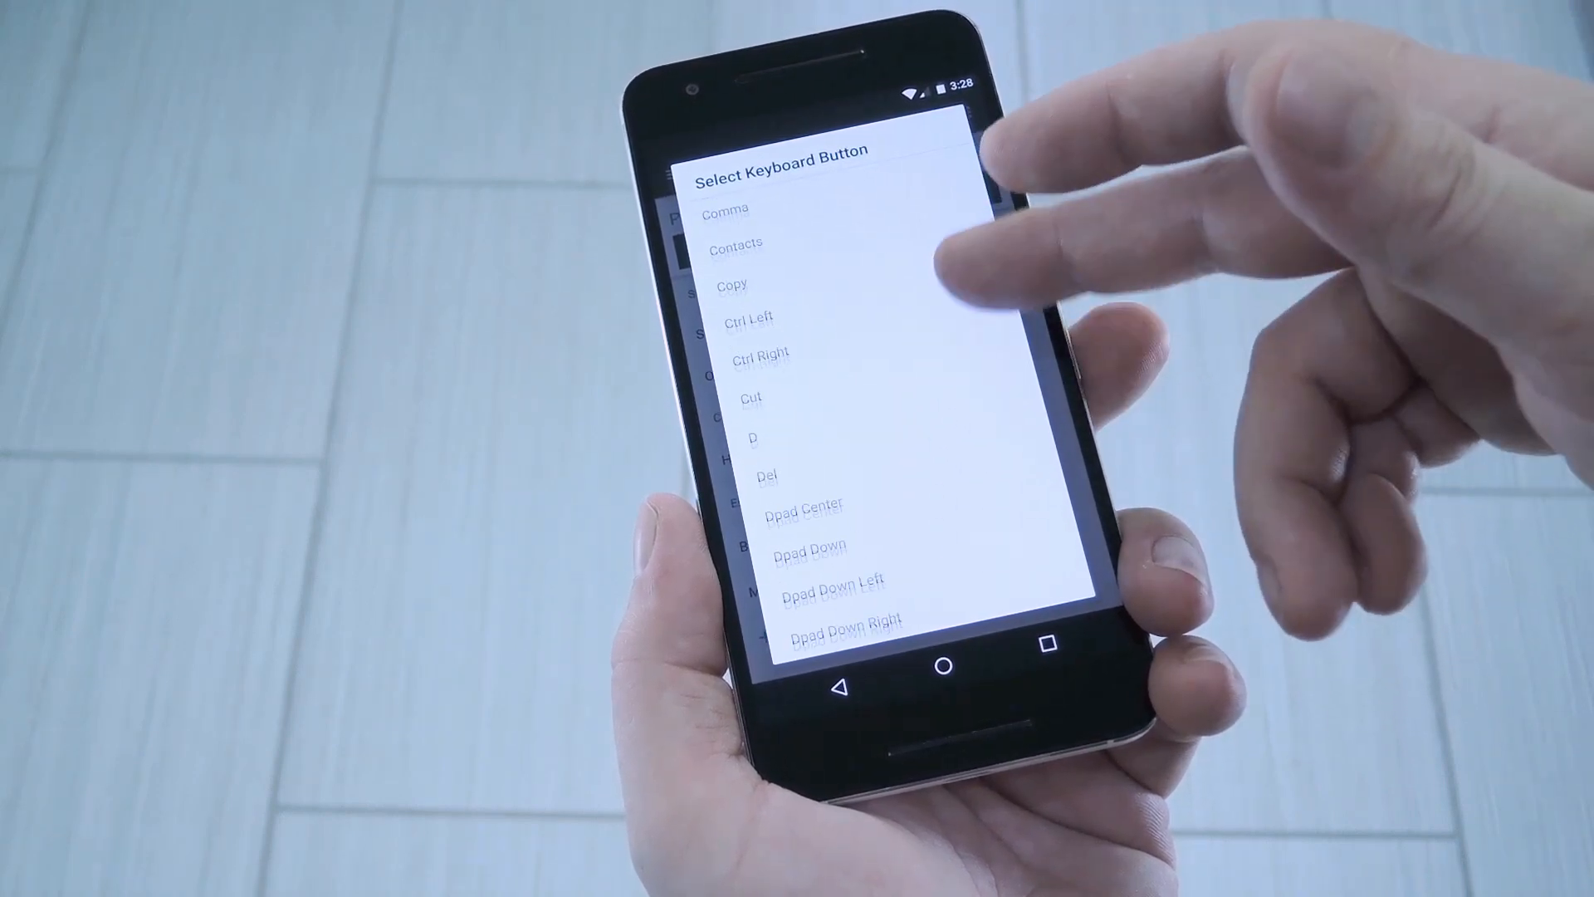
pyautogui.scroll(-3)
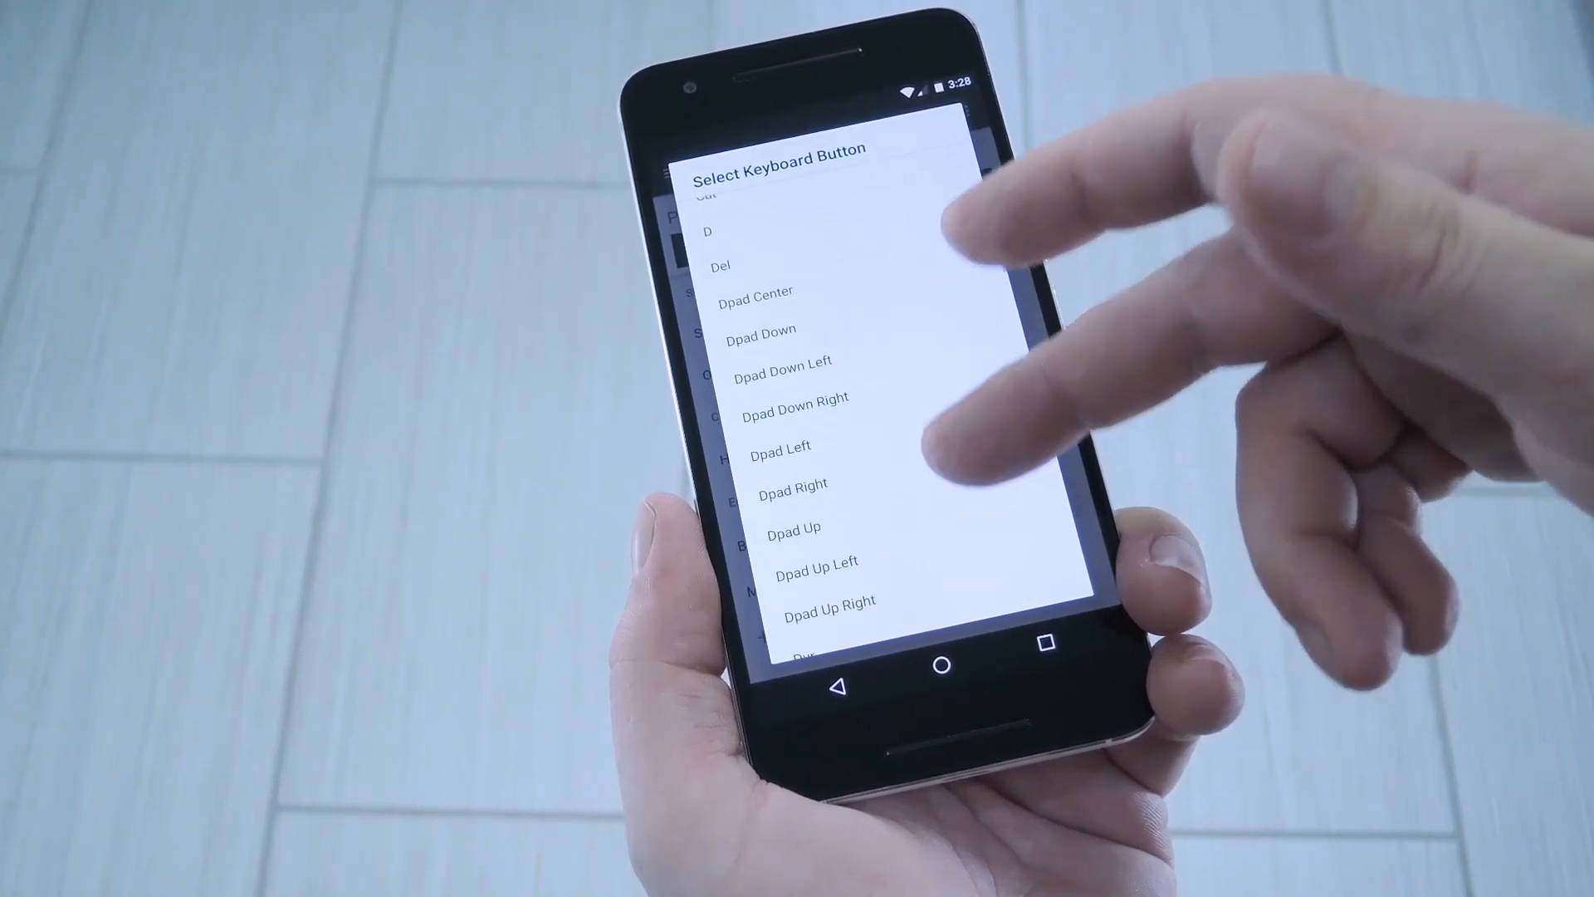